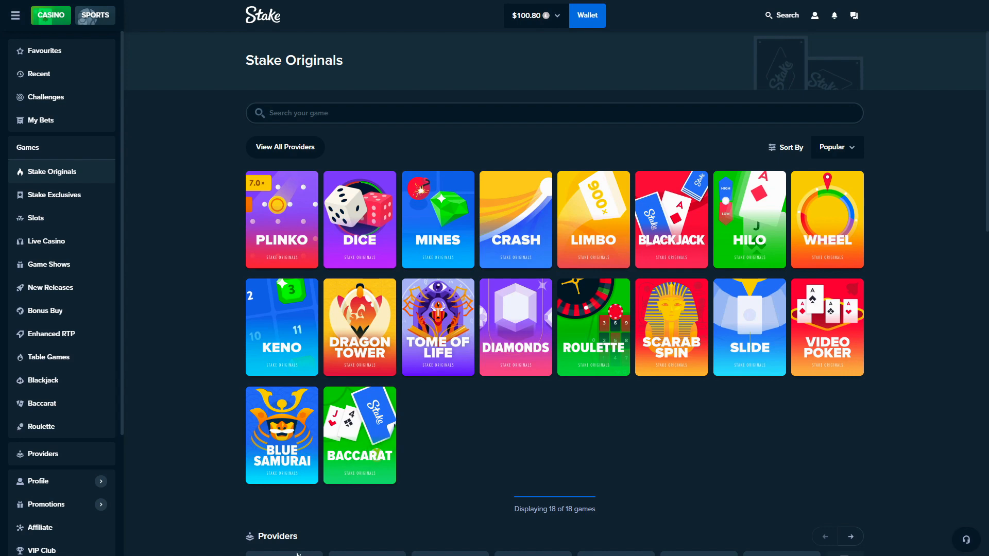
{"action": "mouse_move", "coordinate": [514, 322]}
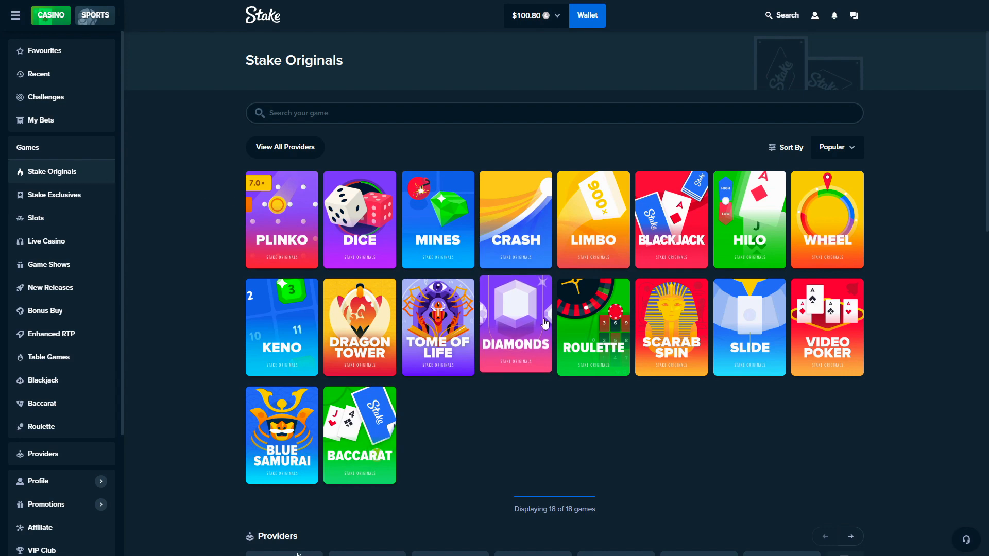
- Enter the Diamonds game and set the bet amount to the full $100.80 balance
{"action": "left_click", "coordinate": [514, 327]}
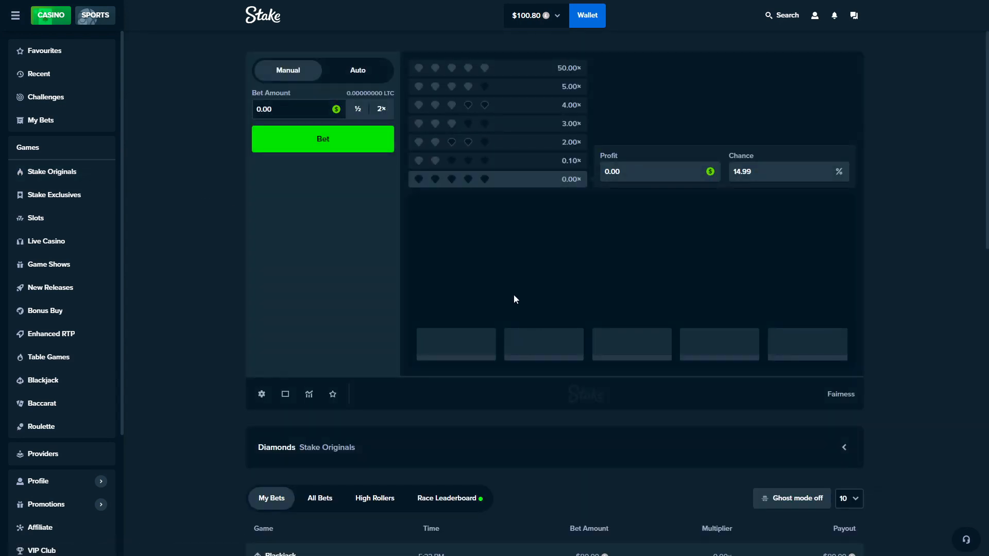
{"action": "mouse_move", "coordinate": [557, 199]}
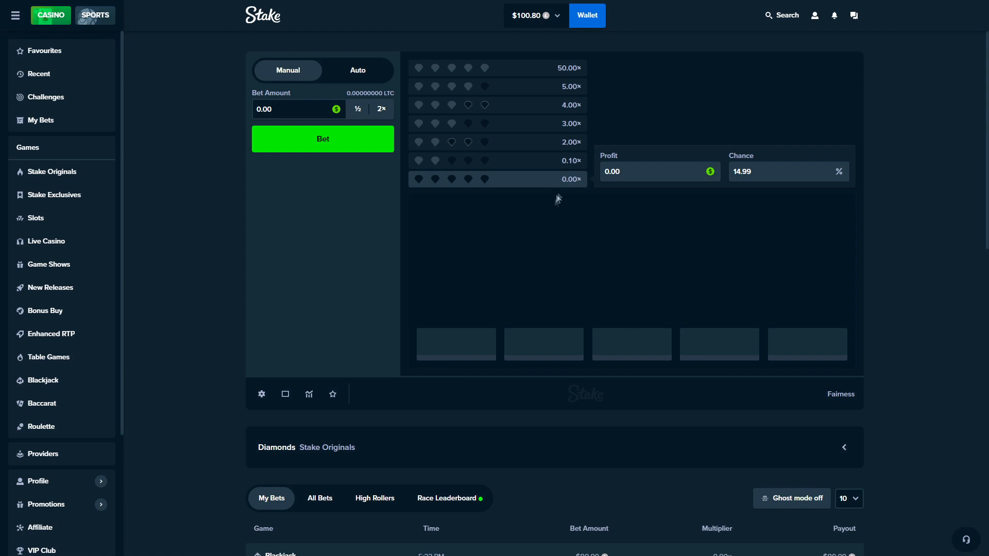
{"action": "left_click", "coordinate": [497, 161]}
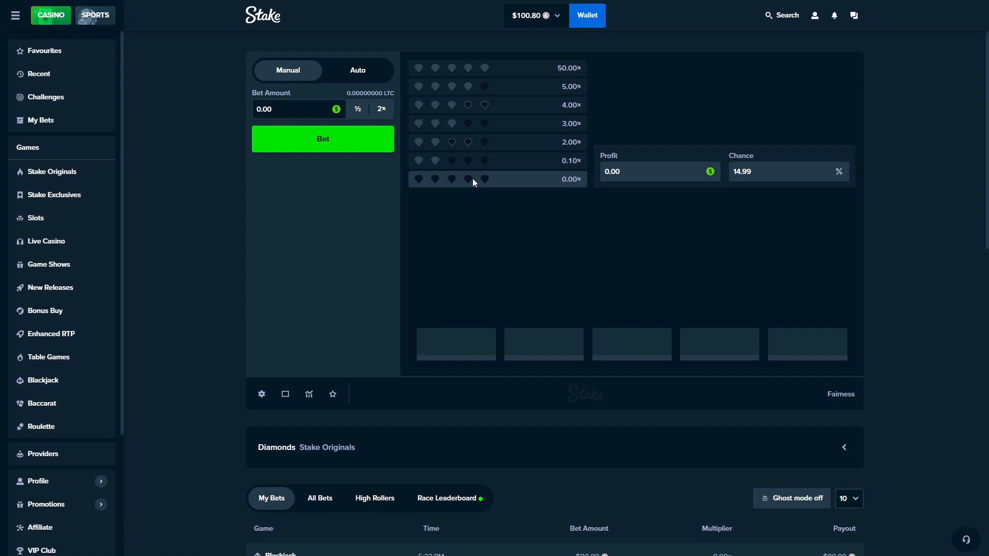
{"action": "left_click", "coordinate": [495, 123]}
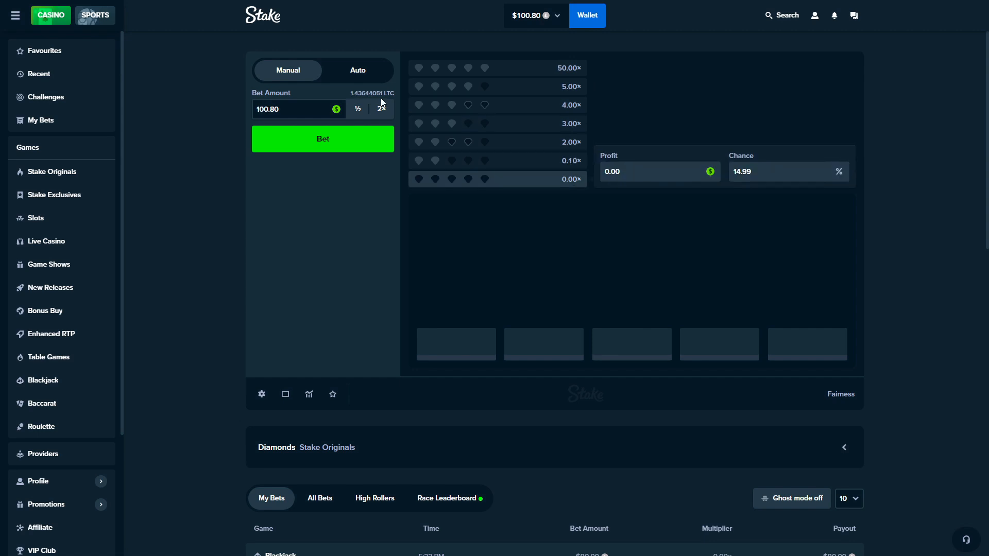
{"action": "mouse_move", "coordinate": [309, 331]}
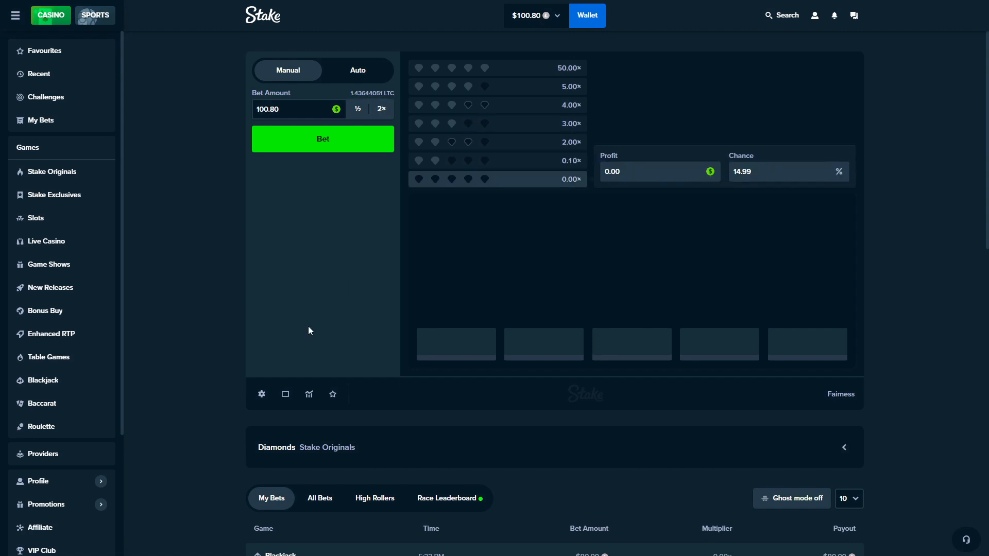
{"action": "mouse_move", "coordinate": [465, 306]}
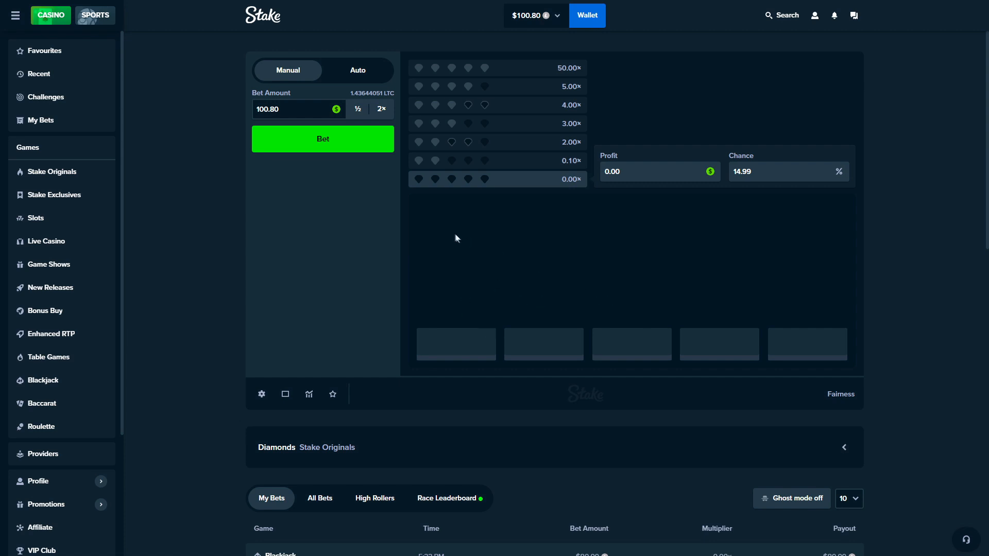
{"action": "mouse_move", "coordinate": [350, 155]}
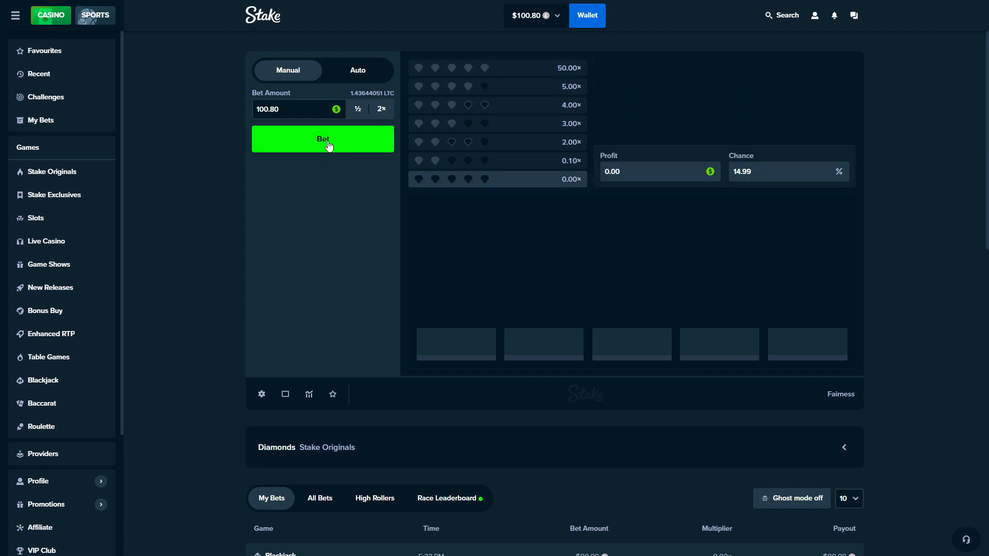
- Play the $100.80 all-in round, then a 1.01 round returning 0.10x for a $100.10 balance
{"action": "left_click", "coordinate": [322, 139]}
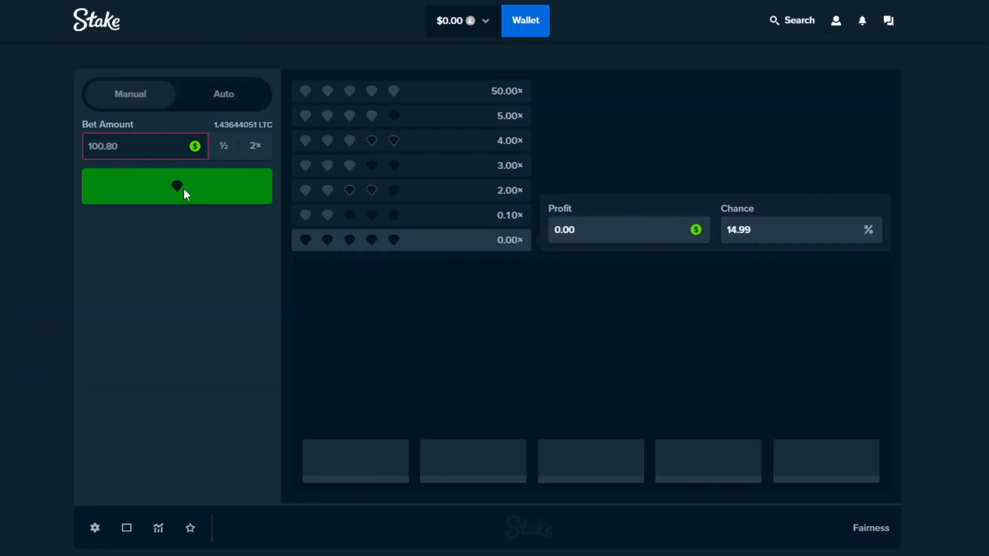
{"action": "left_click", "coordinate": [178, 187]}
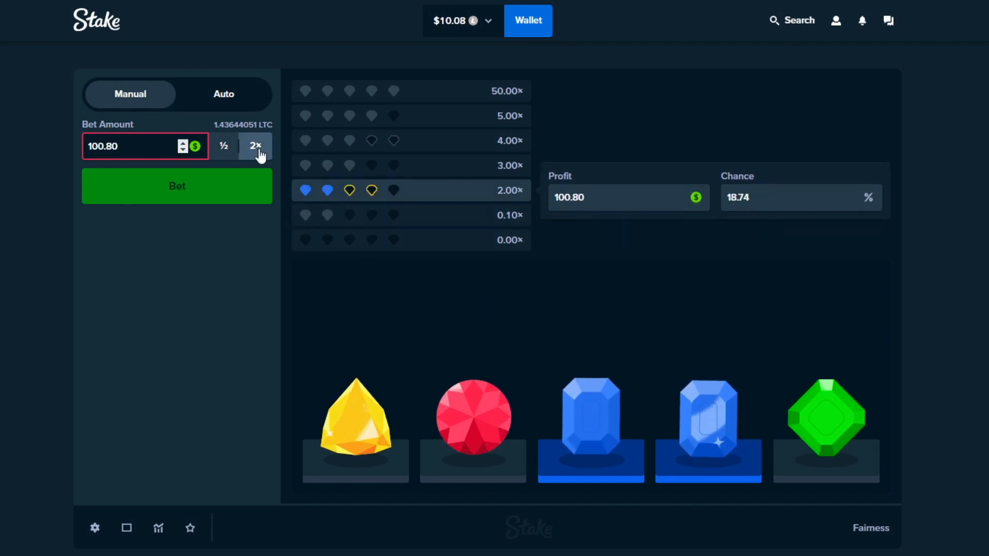
{"action": "left_click", "coordinate": [176, 185]}
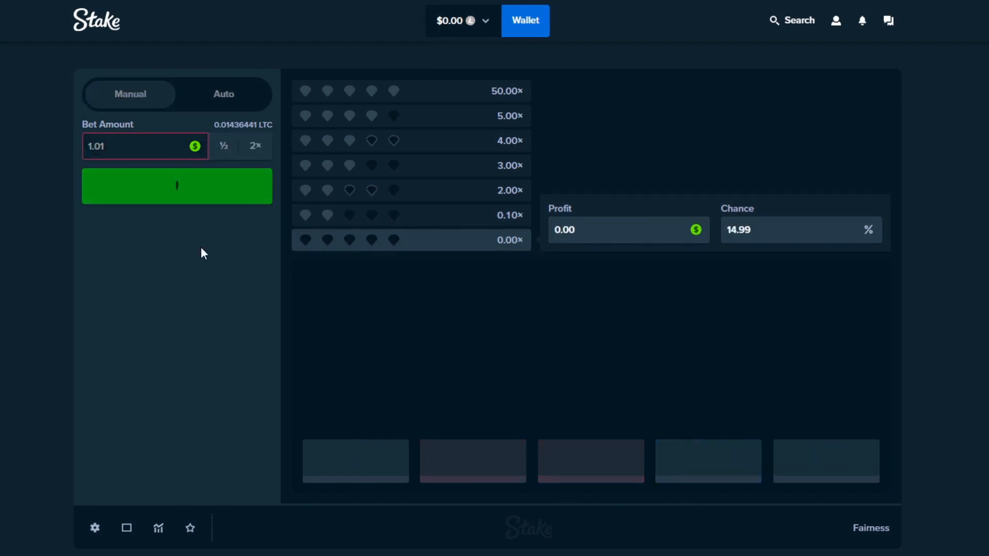
{"action": "left_click", "coordinate": [177, 186]}
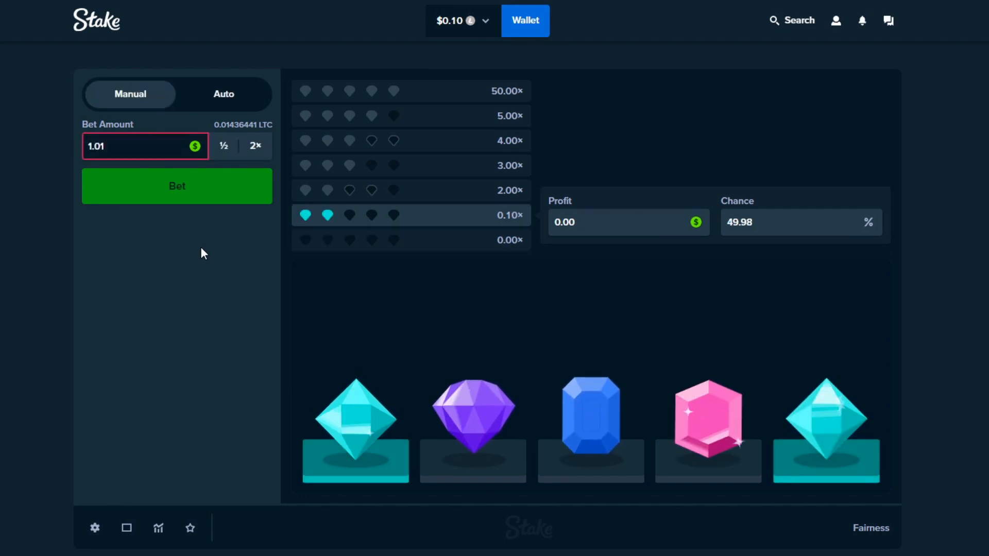
{"action": "left_click", "coordinate": [836, 21]}
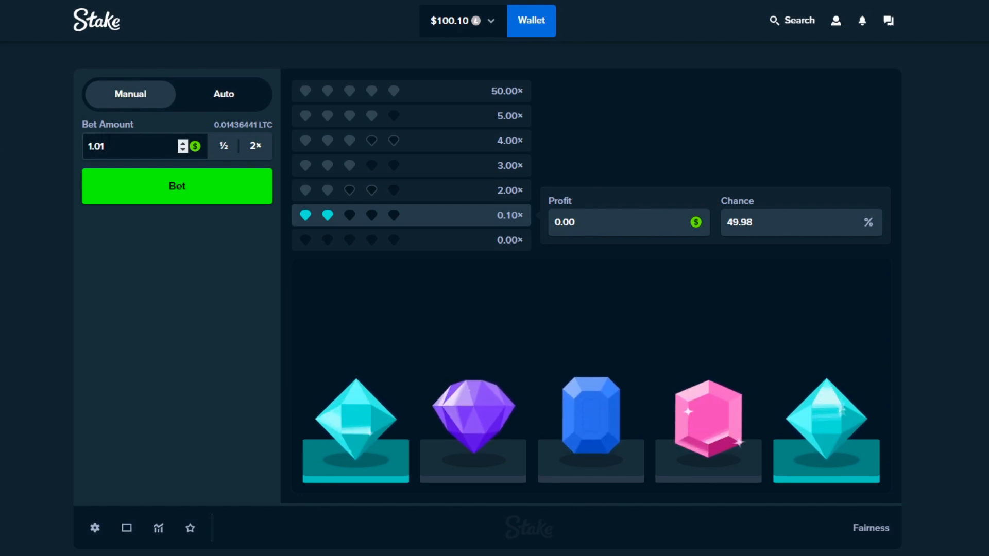
- Wager 5.00 on a Diamonds round that matches nothing, leaving $95.10
{"action": "type", "text": "5"}
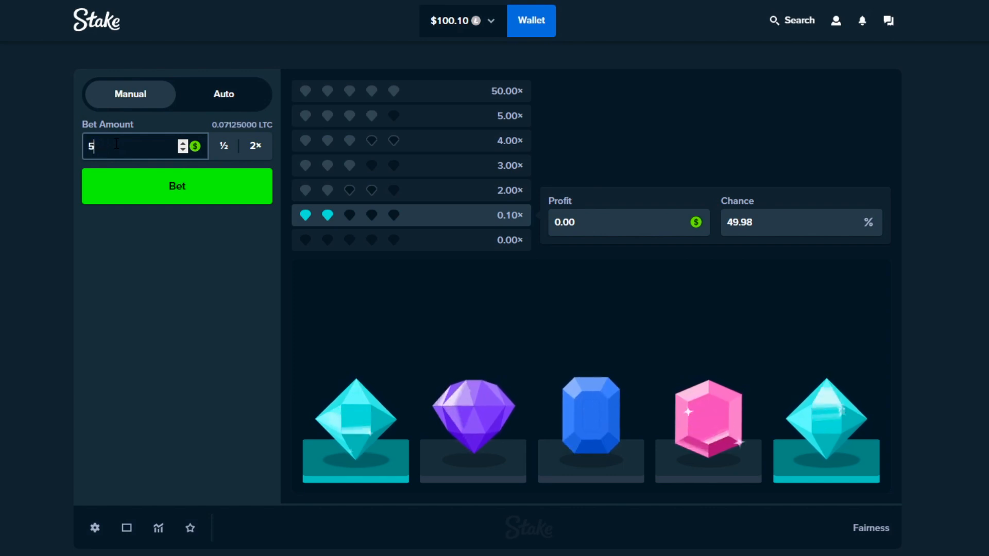
{"action": "type", "text": ".00"}
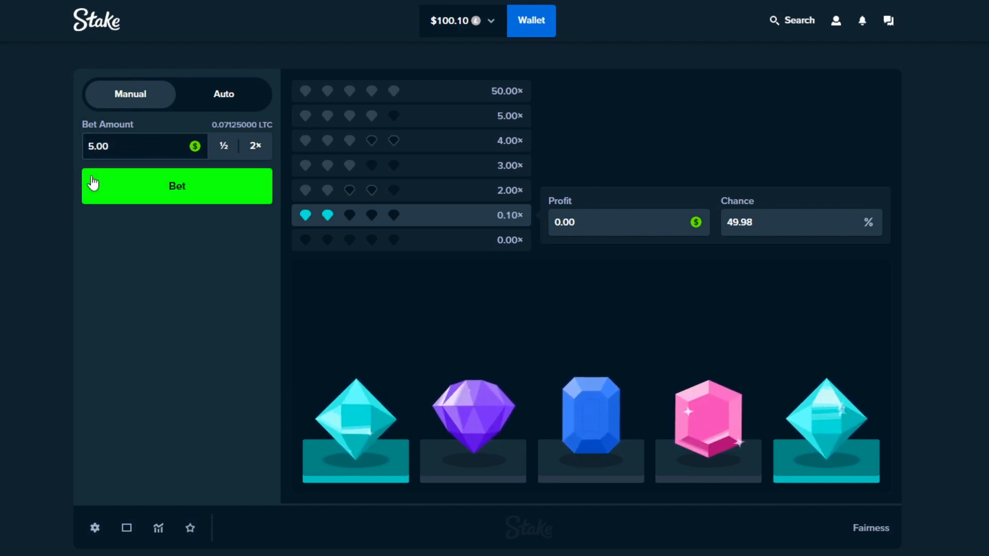
{"action": "left_click", "coordinate": [176, 185]}
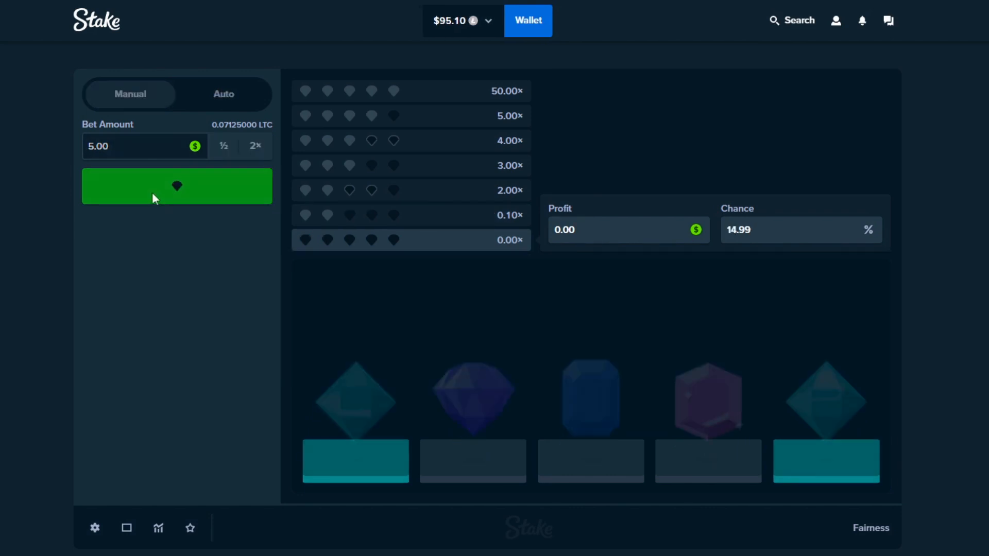
{"action": "left_click", "coordinate": [176, 187]}
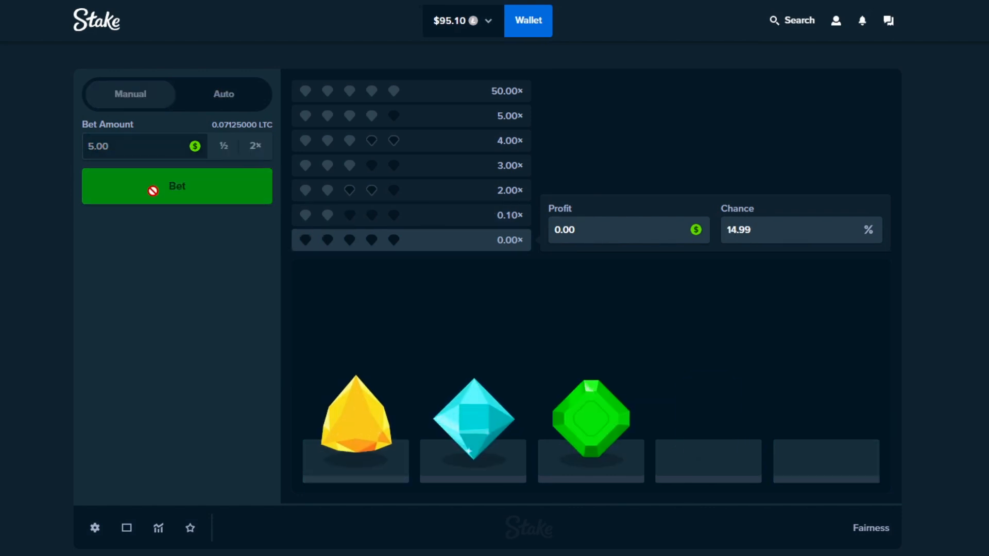
- Play a first run of 10.00 Diamonds rounds, steadily draining the balance
{"action": "left_click", "coordinate": [177, 186]}
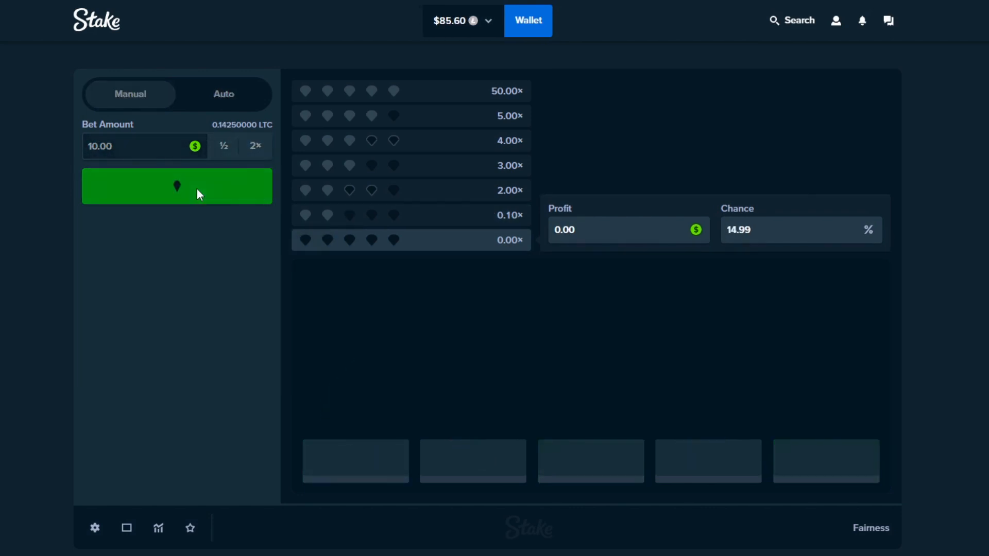
{"action": "left_click", "coordinate": [176, 186]}
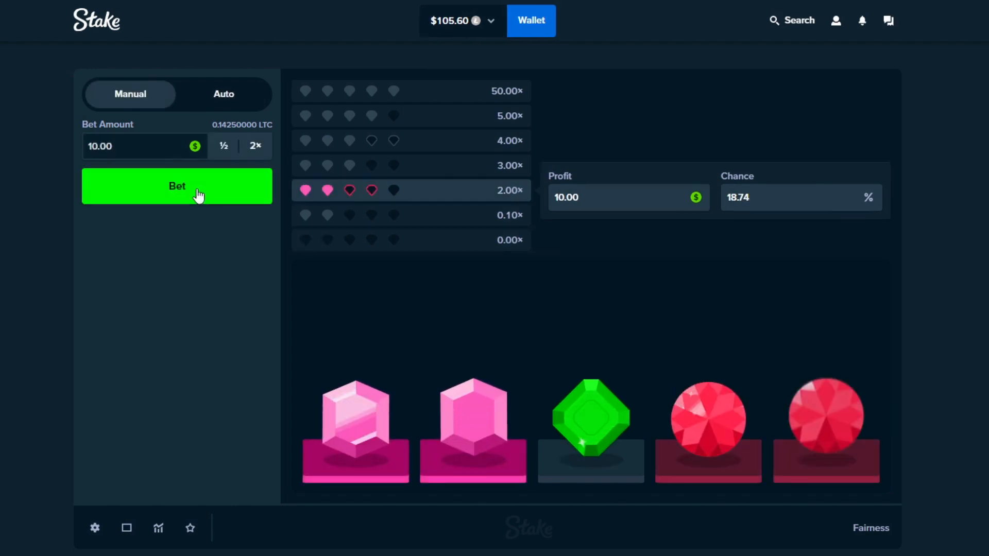
{"action": "left_click", "coordinate": [176, 187]}
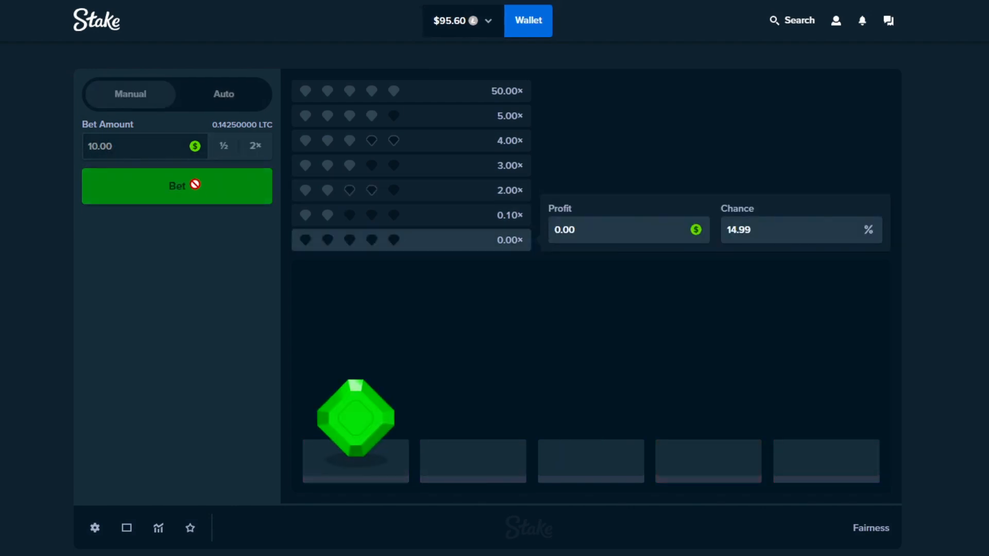
{"action": "left_click", "coordinate": [176, 185]}
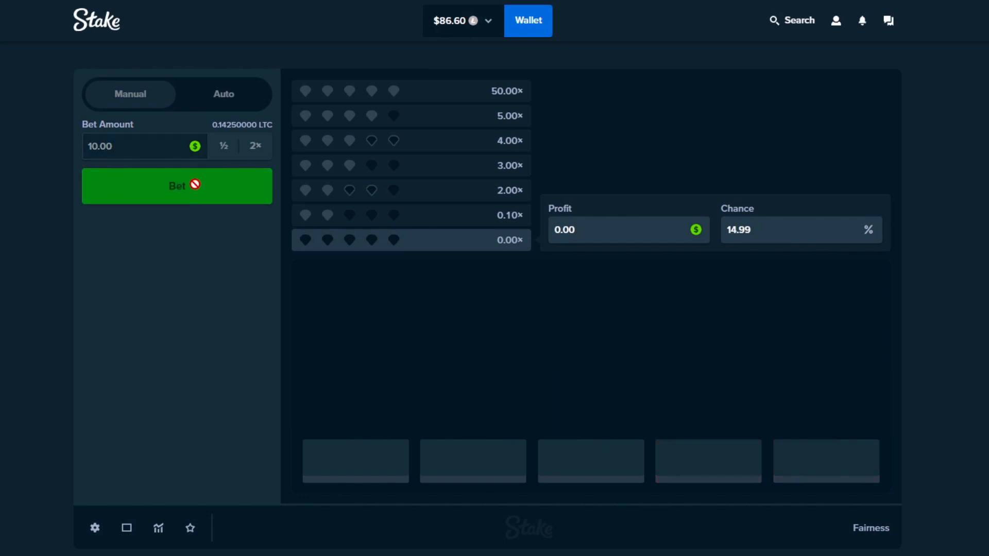
{"action": "left_click", "coordinate": [176, 187]}
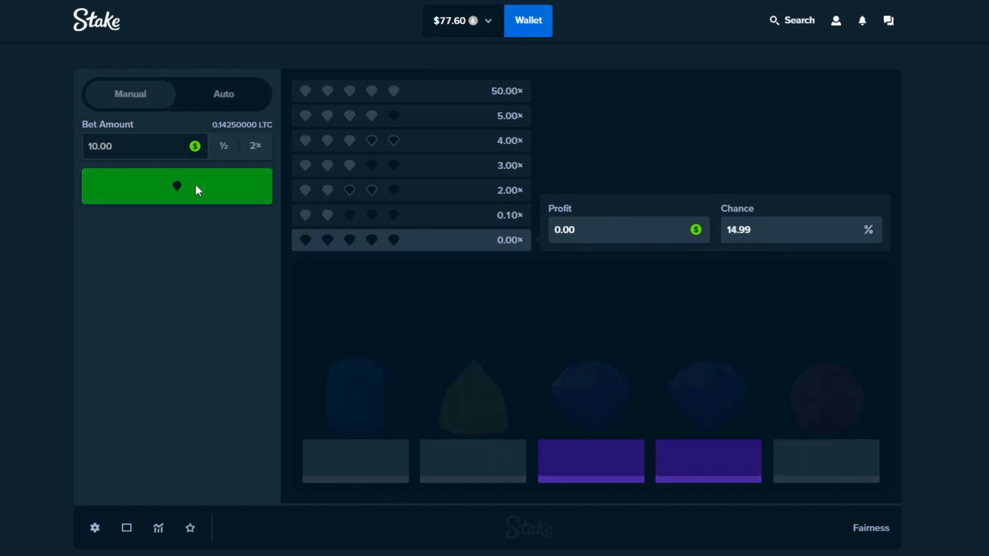
{"action": "left_click", "coordinate": [177, 187]}
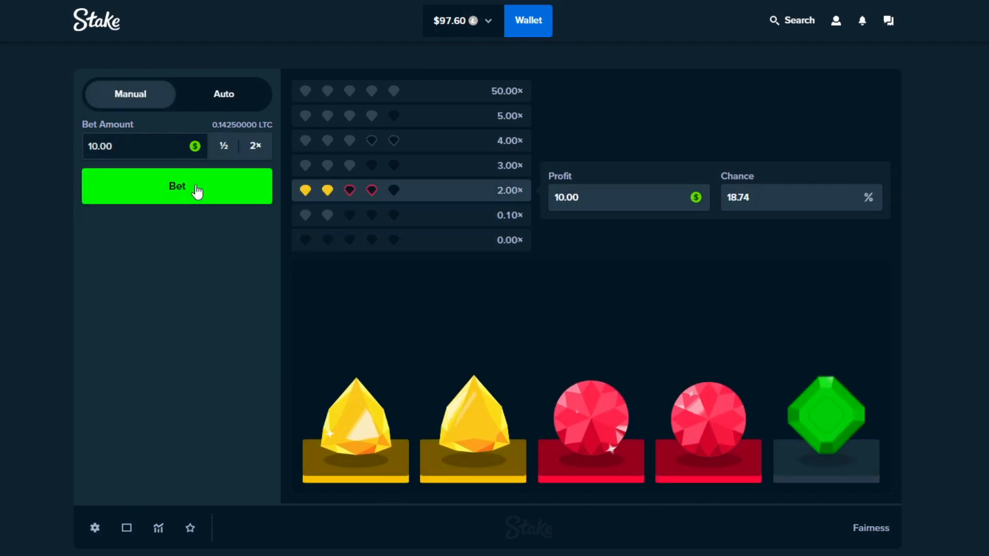
{"action": "left_click", "coordinate": [176, 187]}
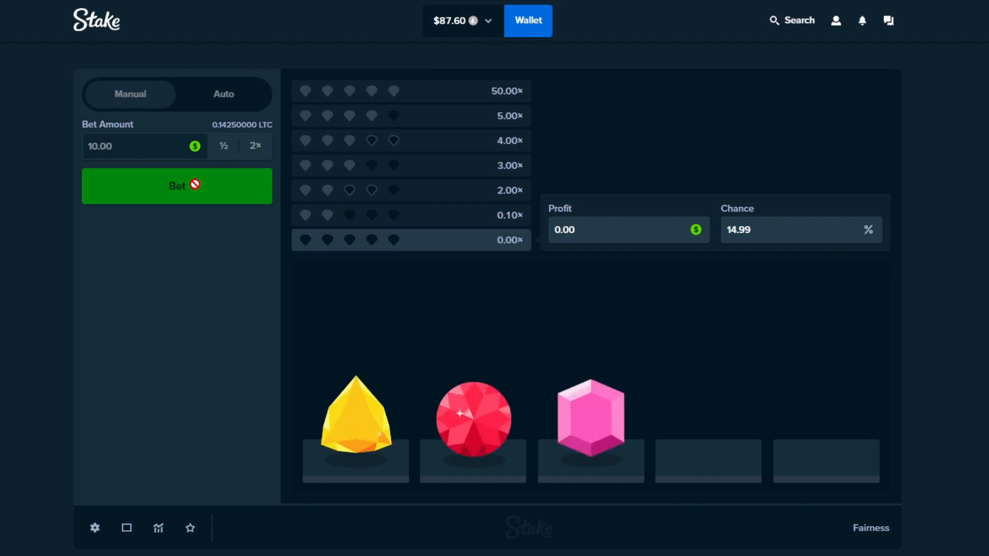
{"action": "left_click", "coordinate": [177, 185]}
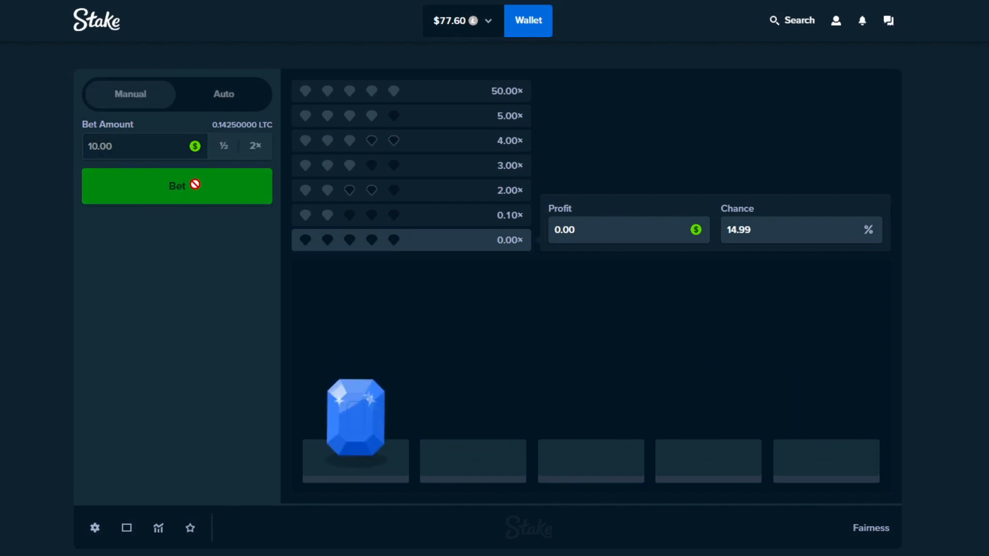
{"action": "left_click", "coordinate": [177, 186]}
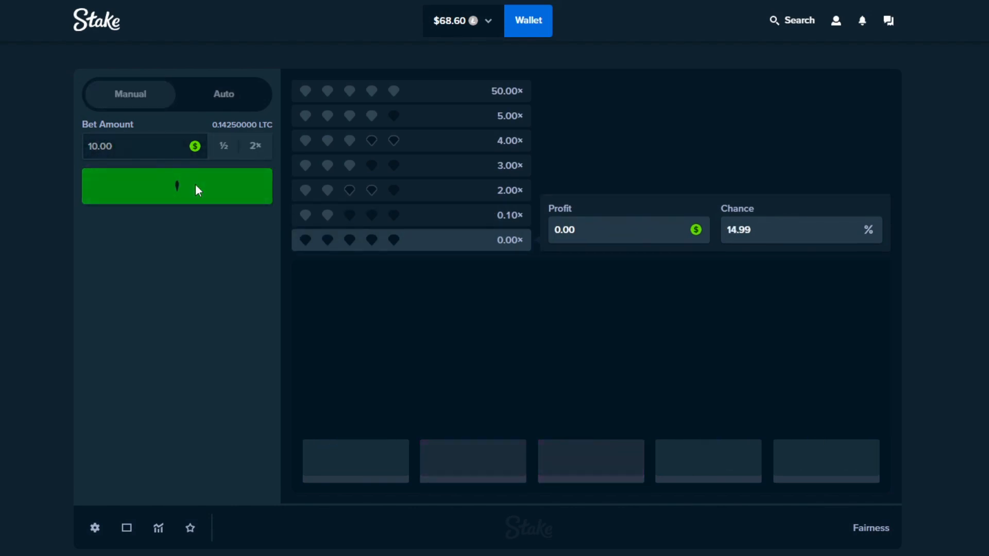
- Keep playing 10.00 rounds until $23.60 remains and stake that whole amount
{"action": "left_click", "coordinate": [176, 187]}
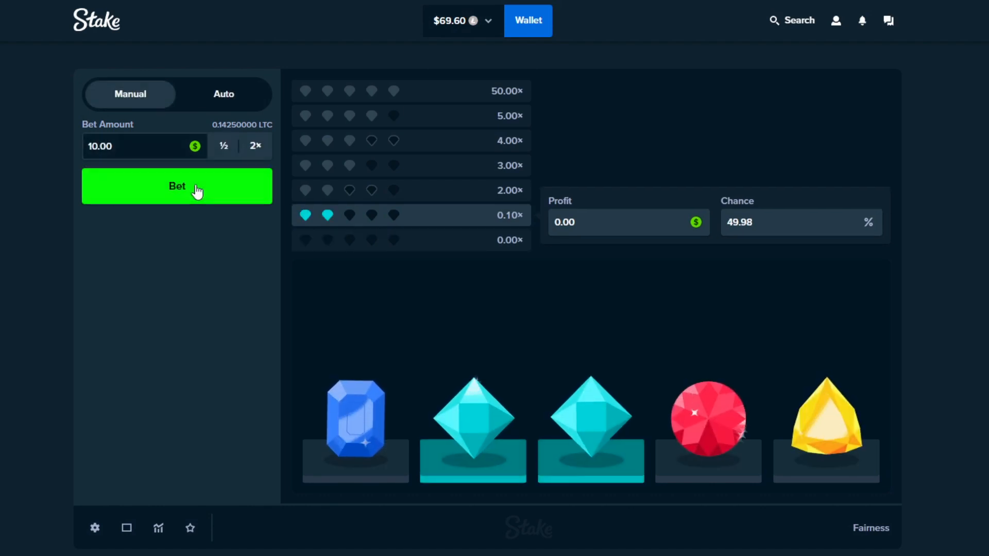
{"action": "left_click", "coordinate": [176, 186]}
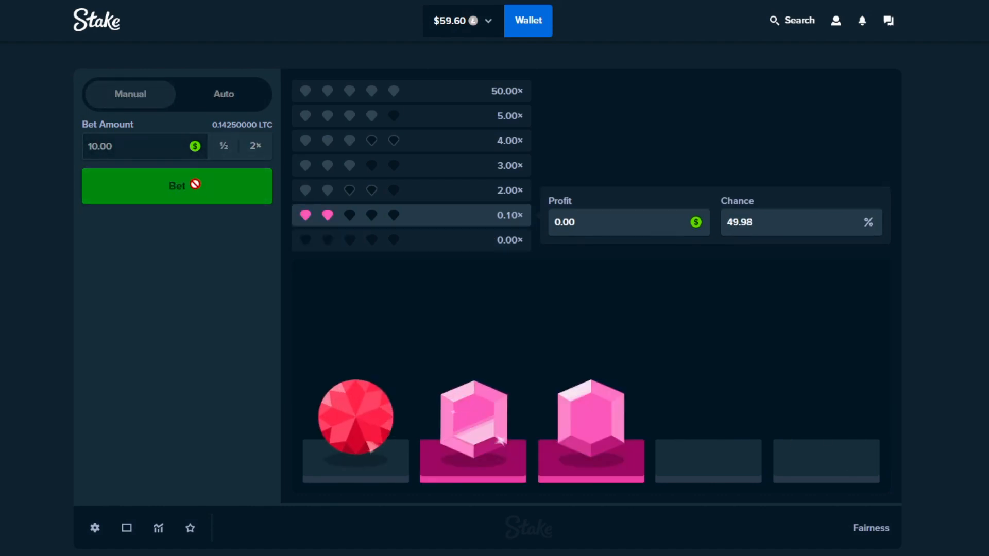
{"action": "left_click", "coordinate": [176, 187]}
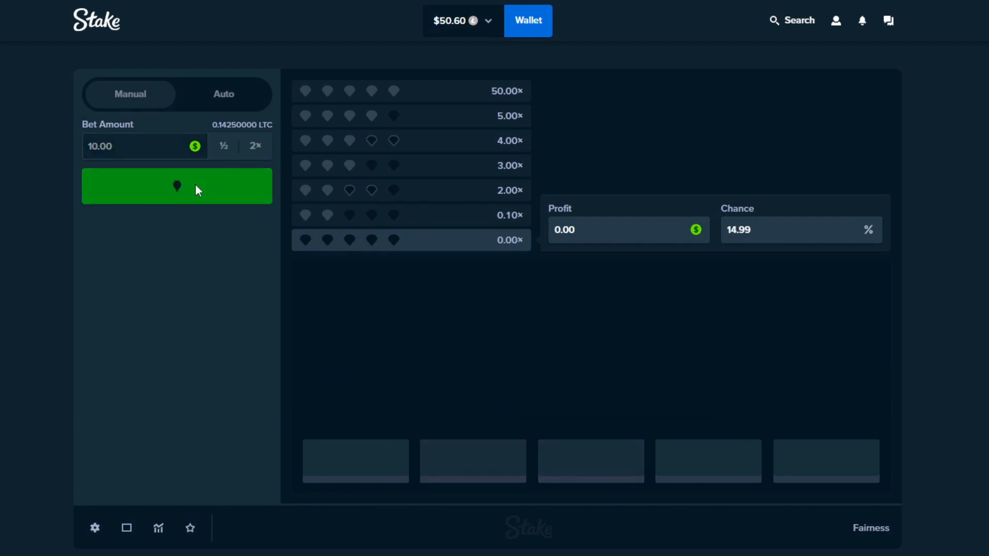
{"action": "left_click", "coordinate": [176, 186]}
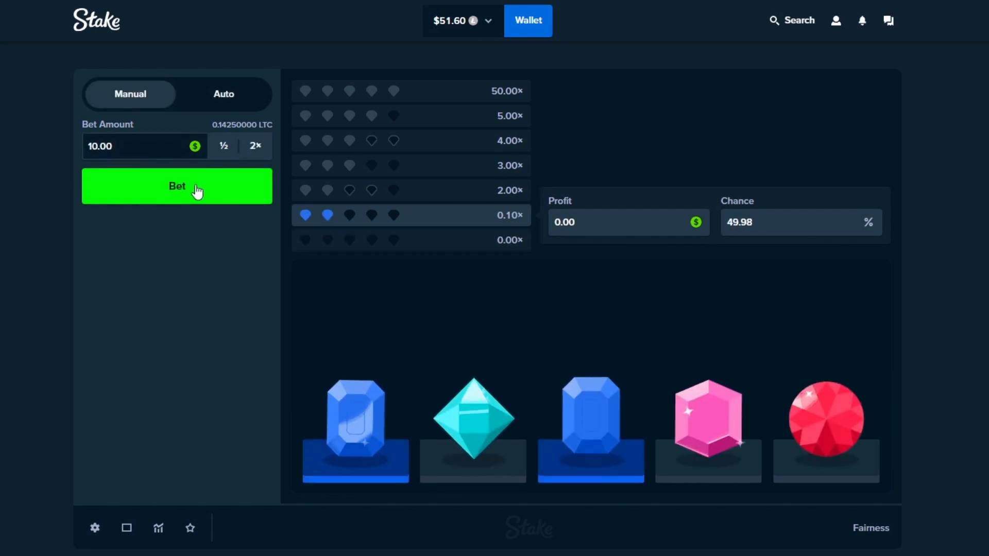
{"action": "left_click", "coordinate": [176, 185]}
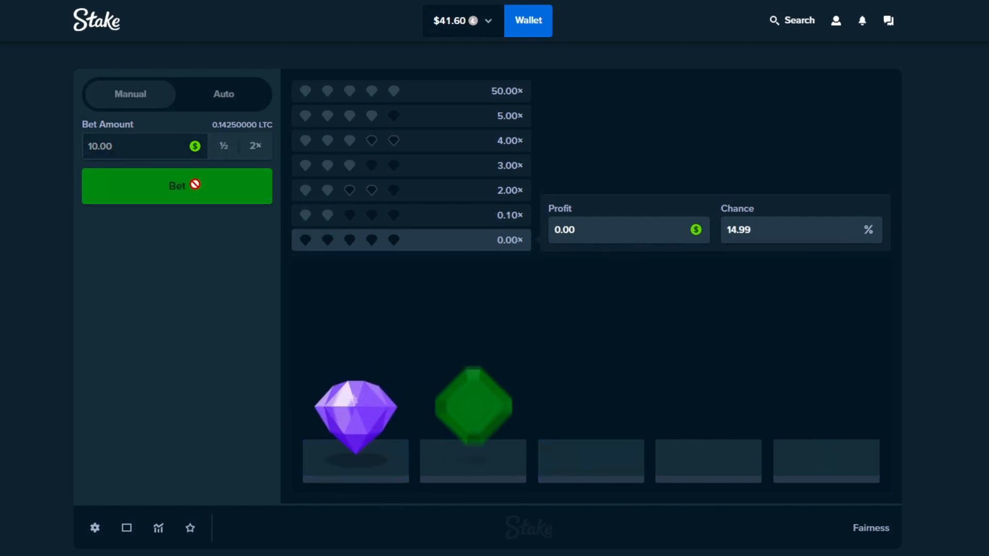
{"action": "left_click", "coordinate": [177, 187]}
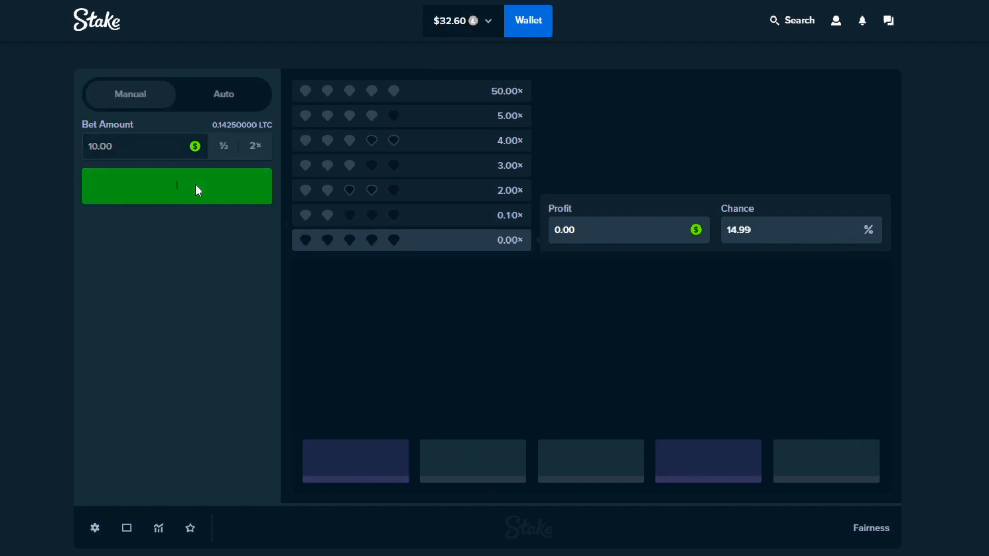
{"action": "left_click", "coordinate": [177, 187]}
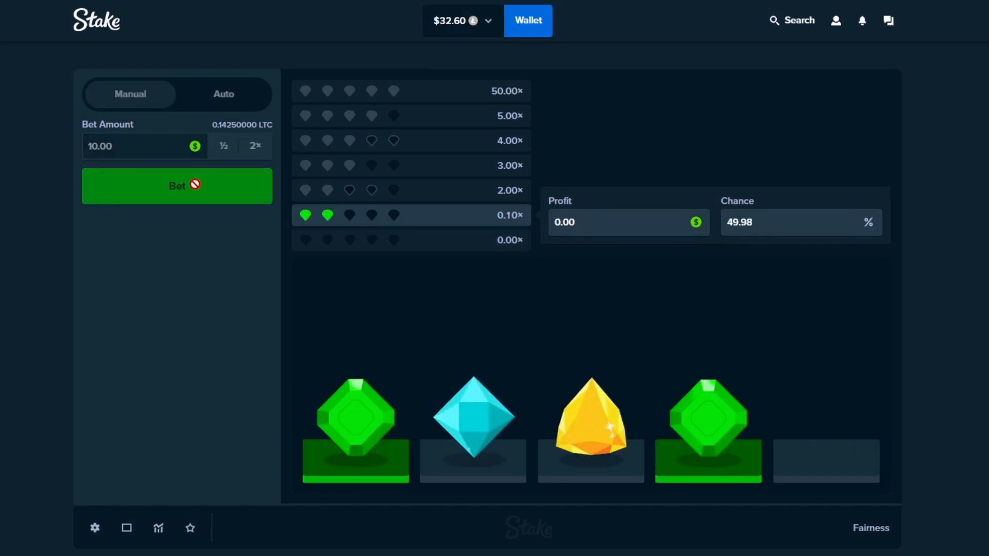
{"action": "left_click", "coordinate": [176, 185]}
{"action": "type", "text": "23.6"}
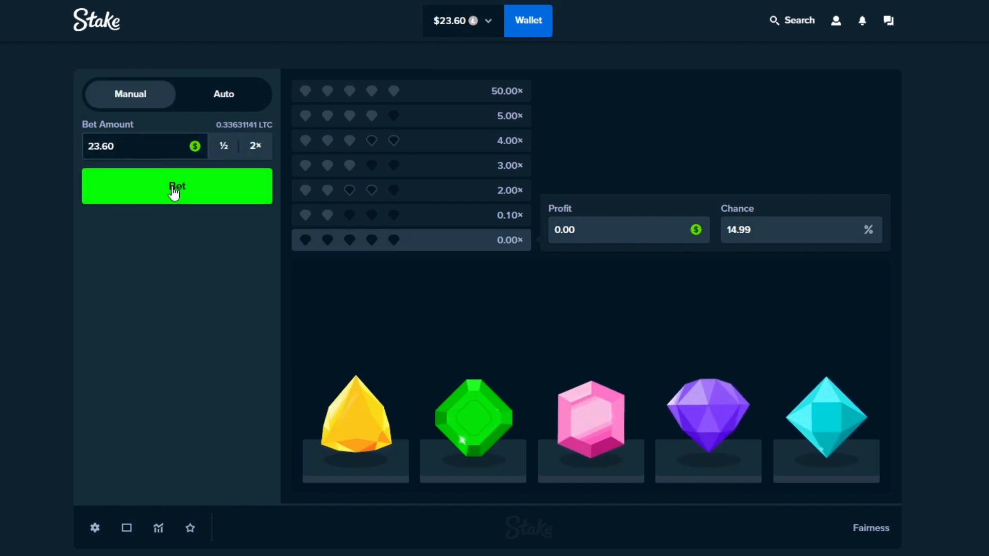
- Lose the $23.60 all-in round, then bet the leftover $2.36 and $0.24
{"action": "left_click", "coordinate": [176, 186]}
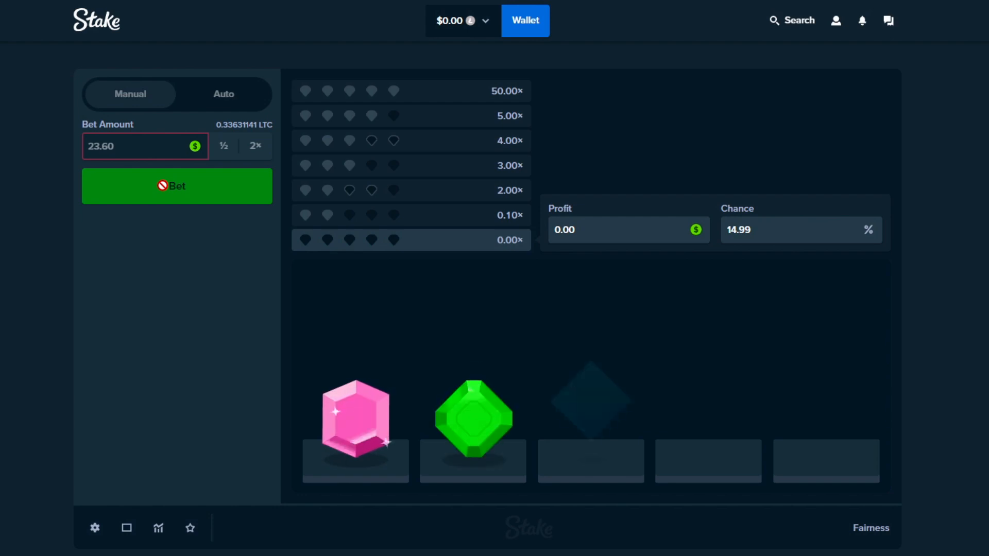
{"action": "left_click", "coordinate": [176, 186]}
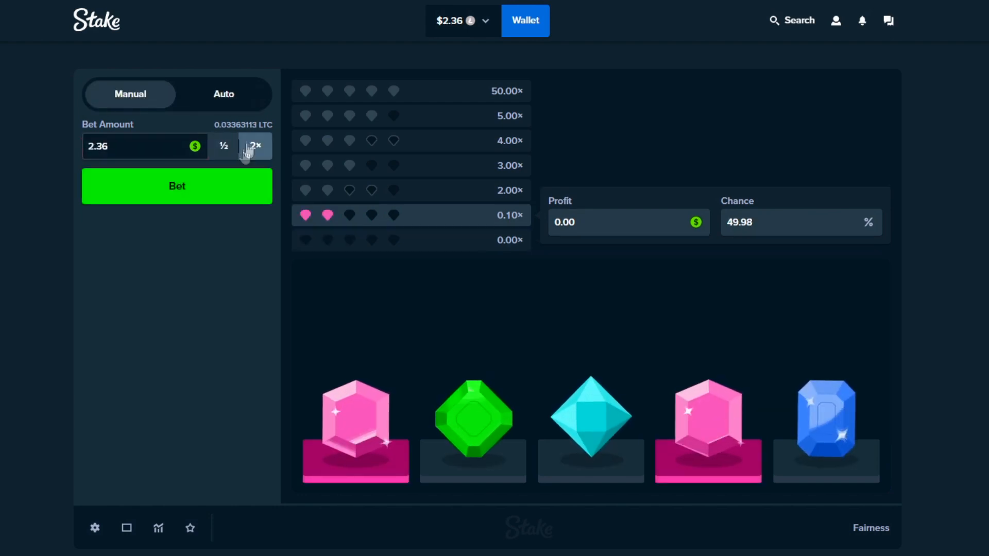
{"action": "left_click", "coordinate": [176, 185]}
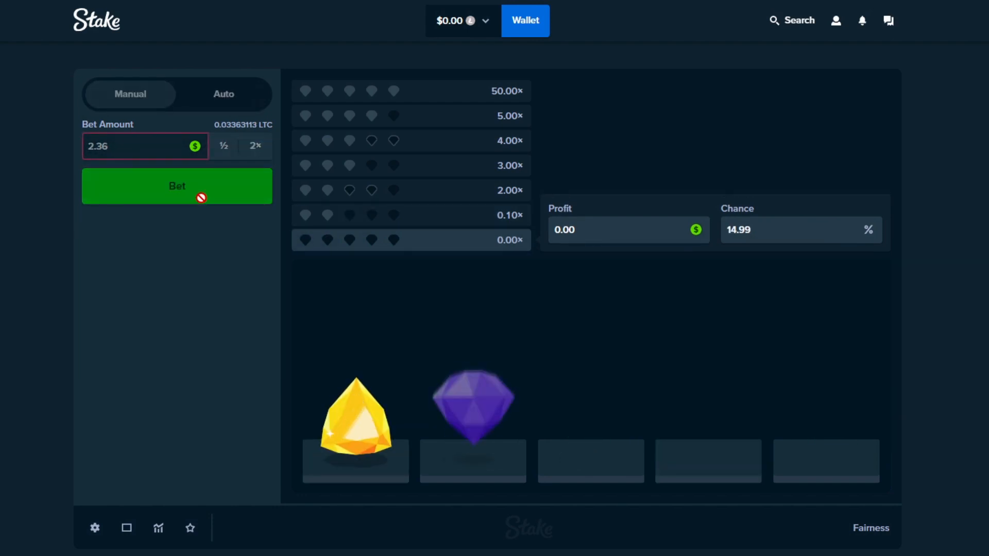
{"action": "left_click", "coordinate": [176, 186]}
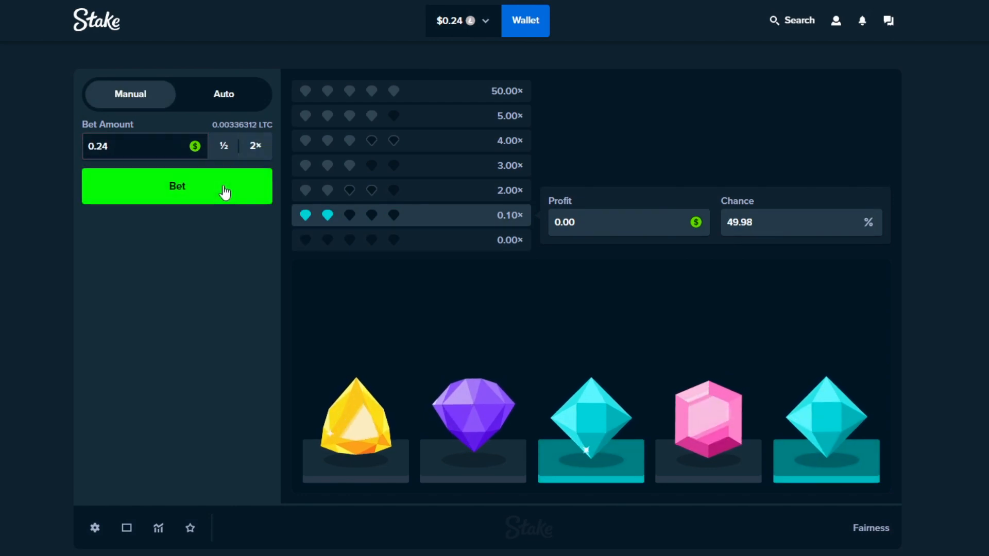
{"action": "left_click", "coordinate": [176, 185]}
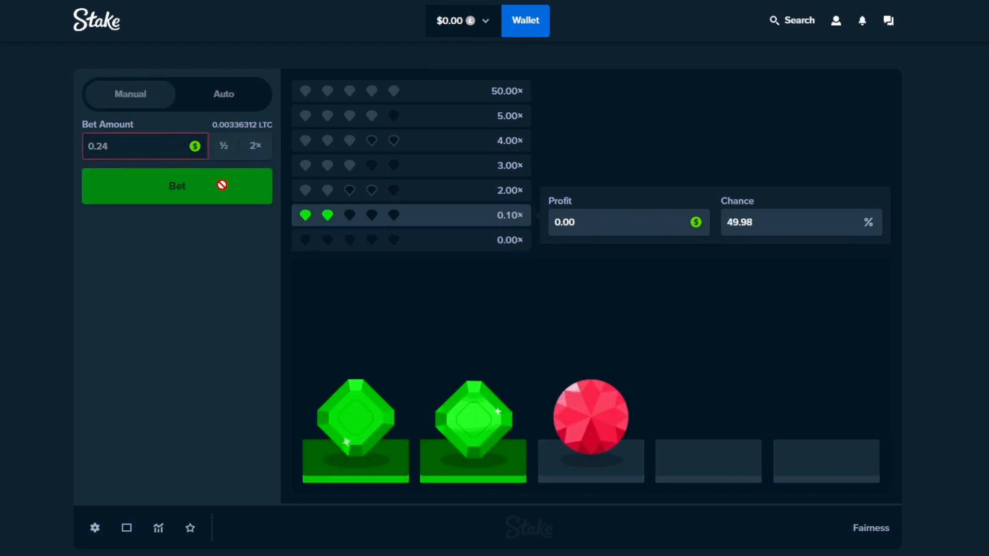
- Bet the remaining $0.47 and last $0.05 until the balance reaches $0.00
{"action": "left_click", "coordinate": [176, 185]}
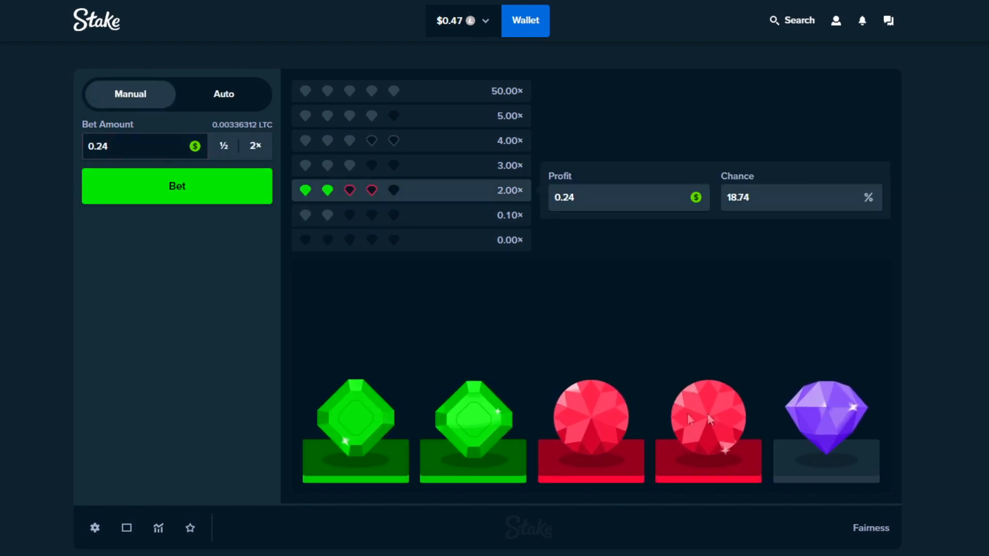
{"action": "left_click", "coordinate": [176, 186]}
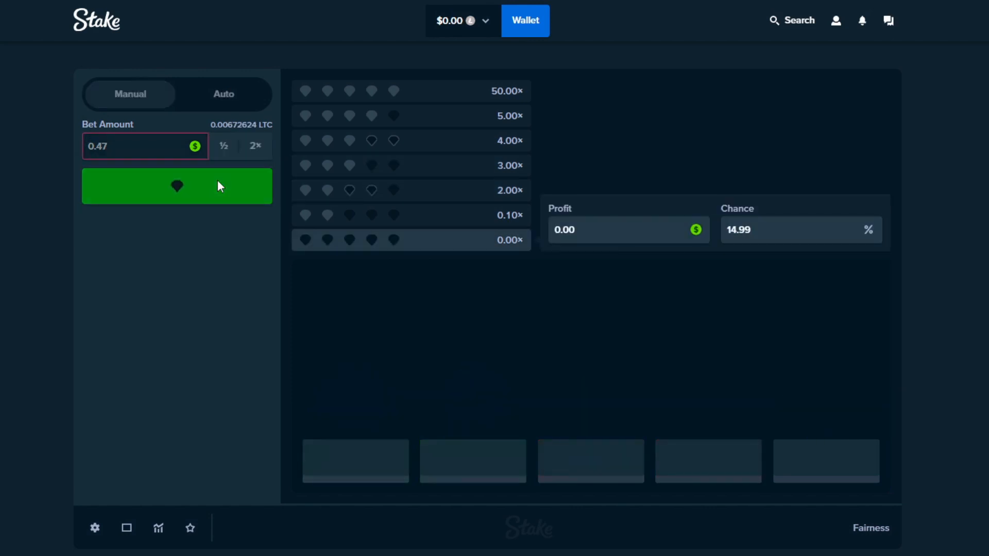
{"action": "left_click", "coordinate": [177, 186]}
{"action": "type", "text": "0.05"}
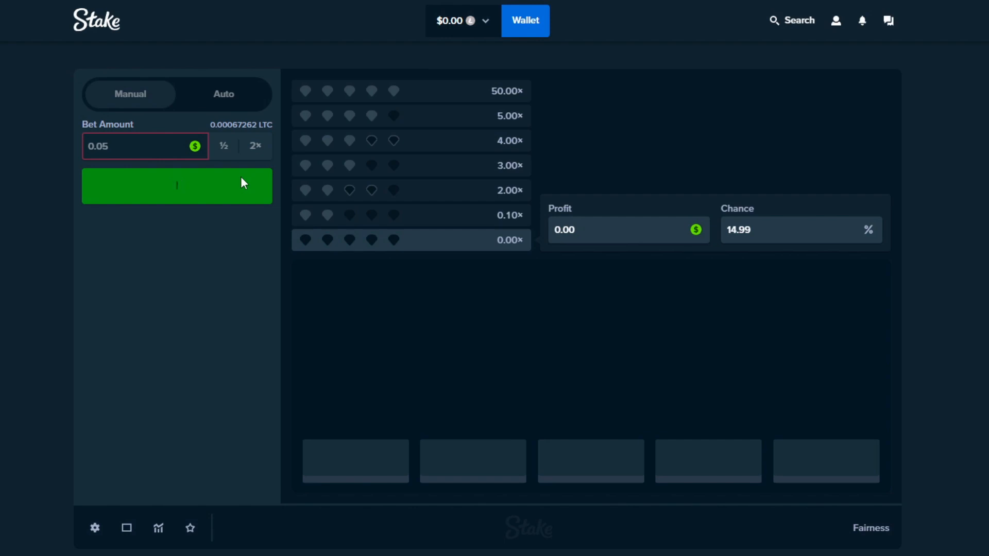
{"action": "left_click", "coordinate": [176, 186]}
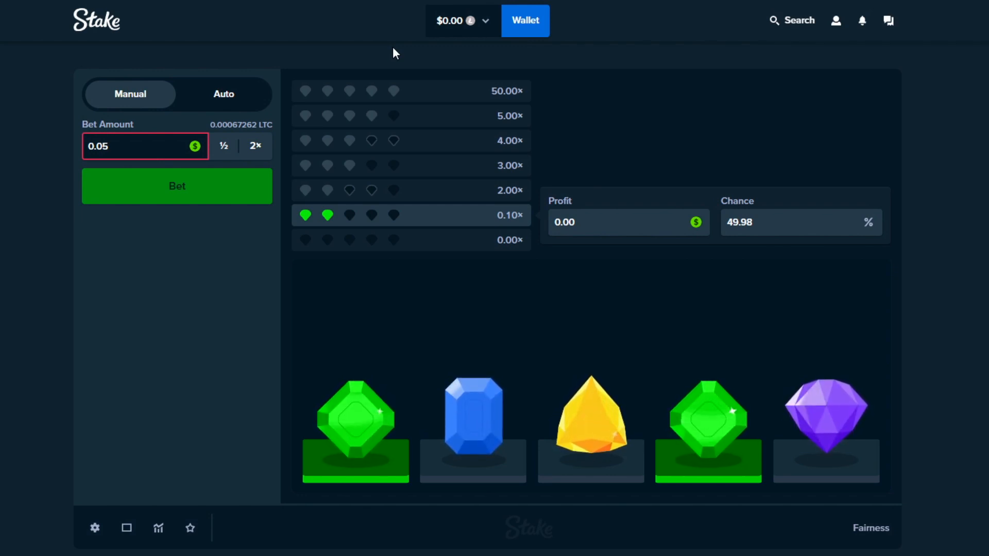
{"action": "left_click", "coordinate": [835, 20]}
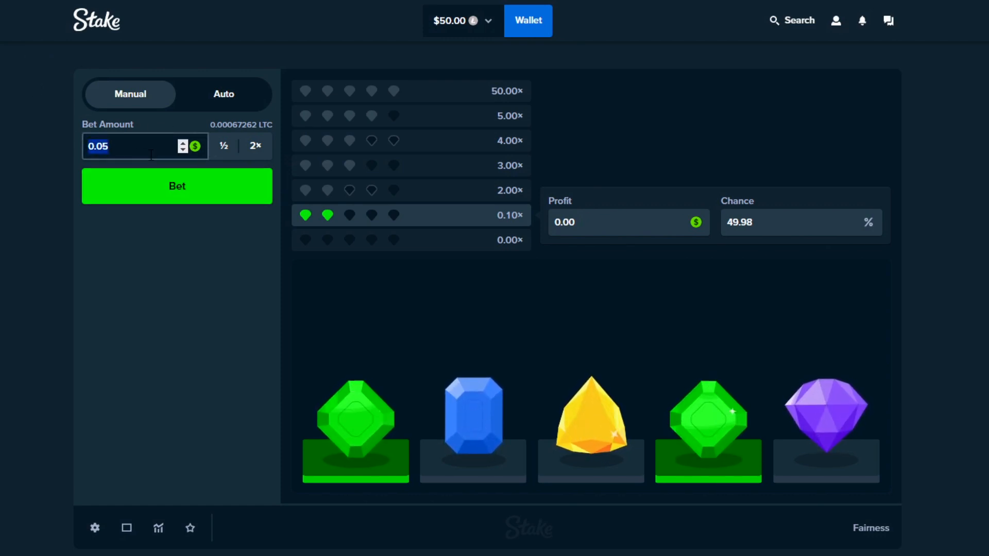
- Stake the full $50.00 on a round that returns 0.10x, leaving $5.00
{"action": "left_click", "coordinate": [254, 146]}
{"action": "type", "text": "50"}
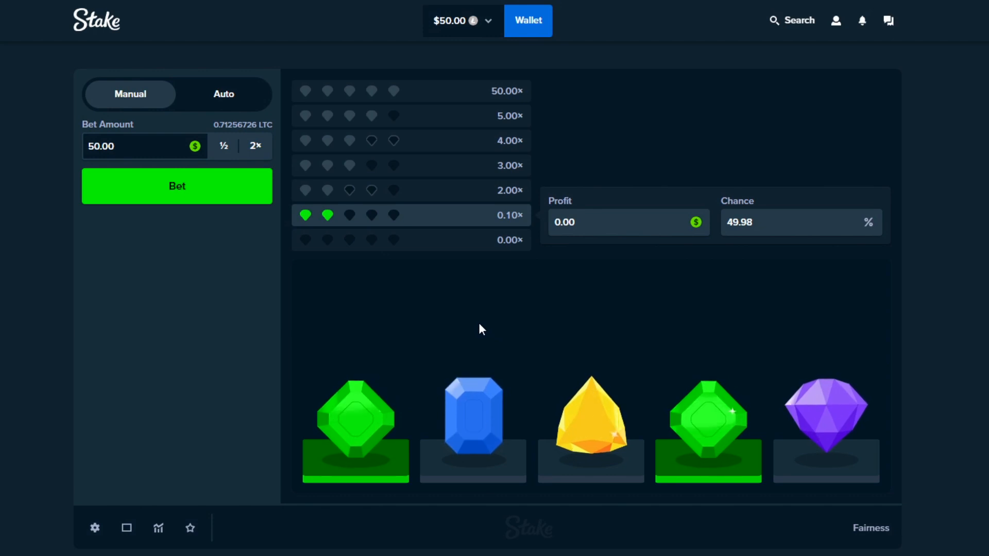
{"action": "mouse_move", "coordinate": [366, 289]}
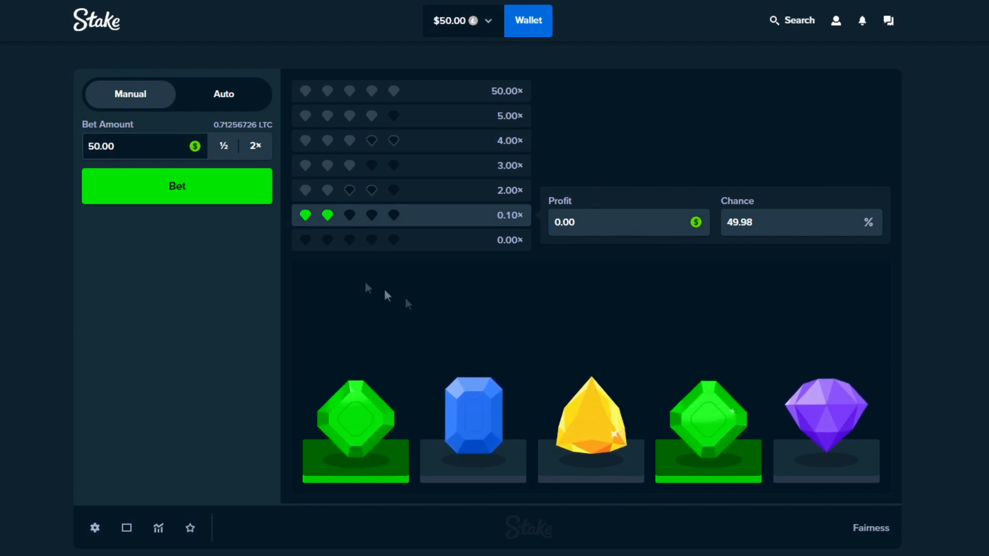
{"action": "mouse_move", "coordinate": [234, 190]}
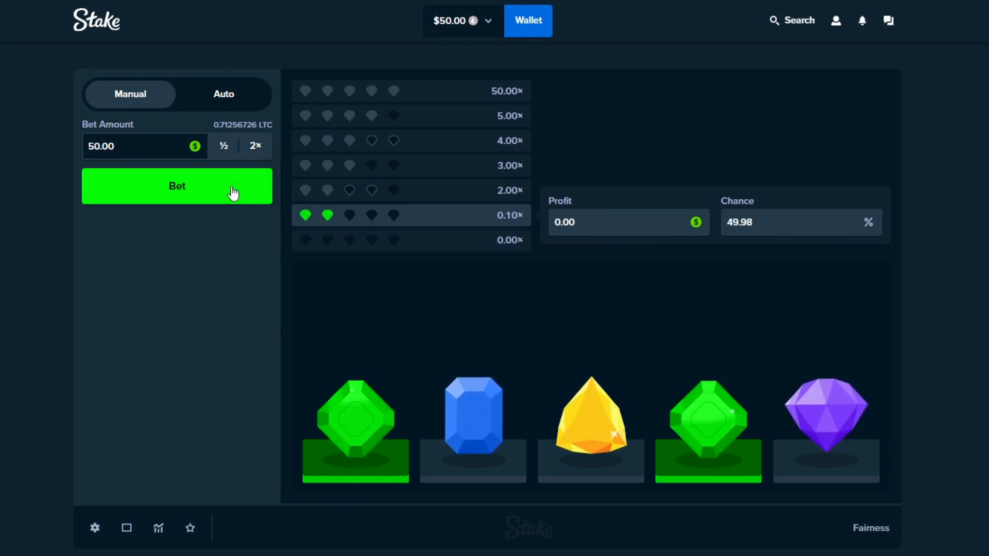
{"action": "left_click", "coordinate": [176, 186]}
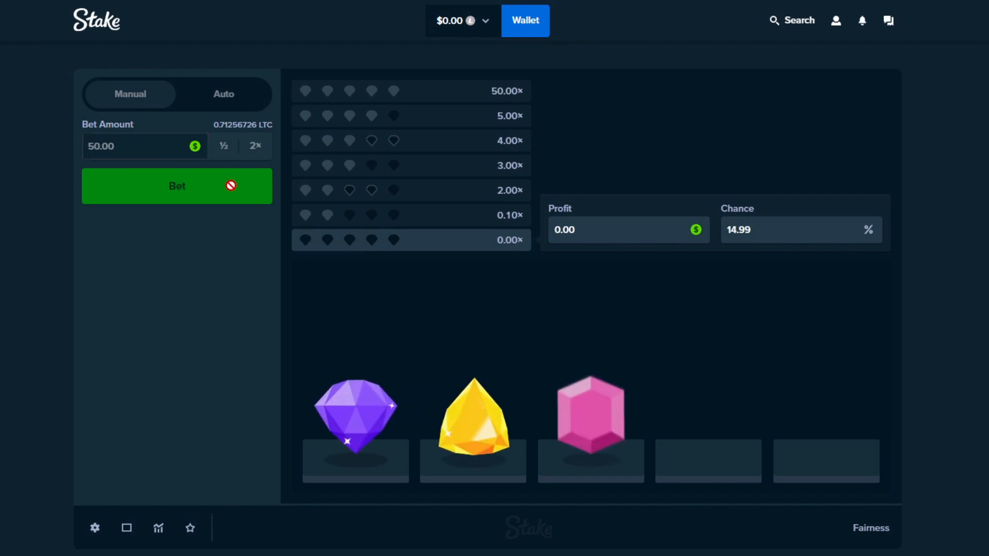
{"action": "left_click", "coordinate": [176, 186]}
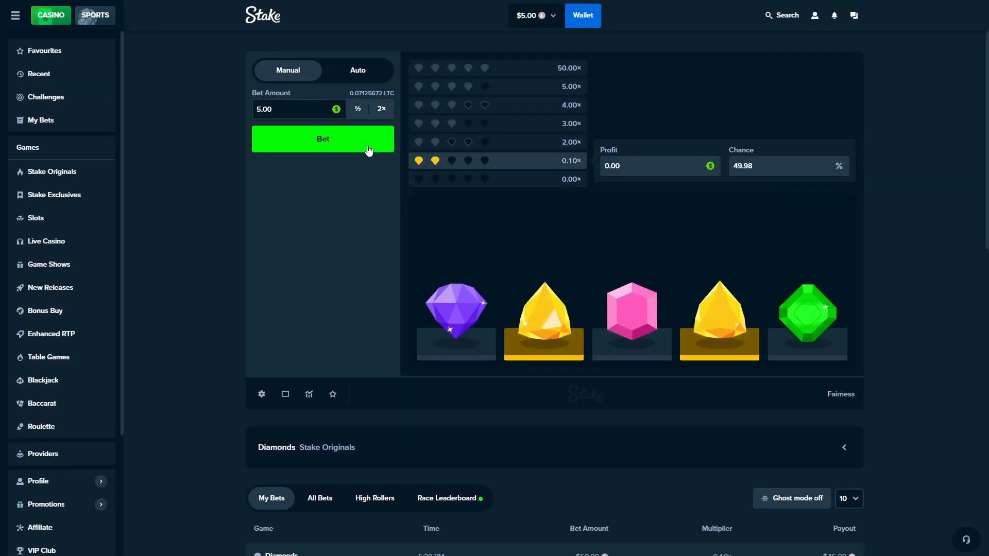
- Lose the $5.00 all-in bet, play a few zero-stake rounds, and leave for Stake Originals
{"action": "left_click", "coordinate": [322, 139]}
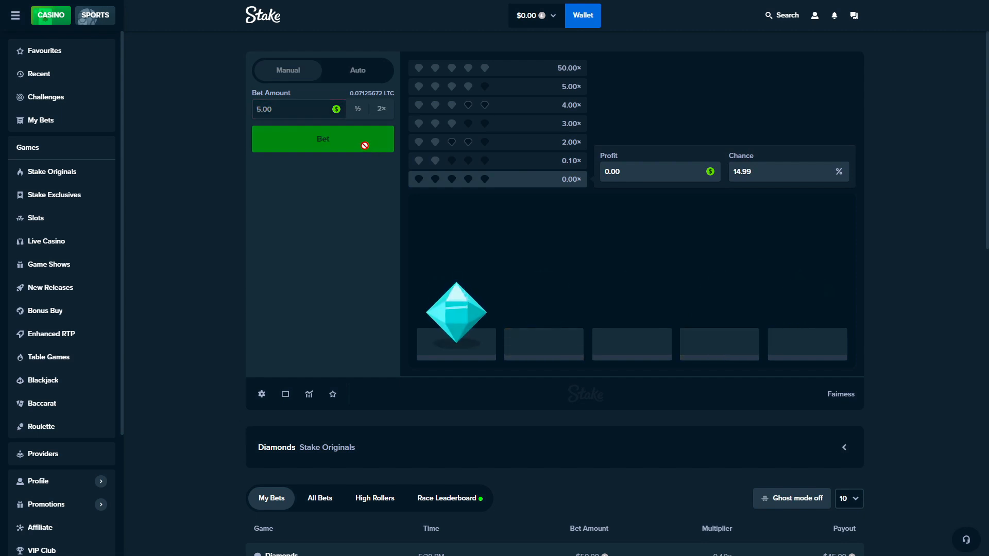
{"action": "left_click", "coordinate": [322, 139]}
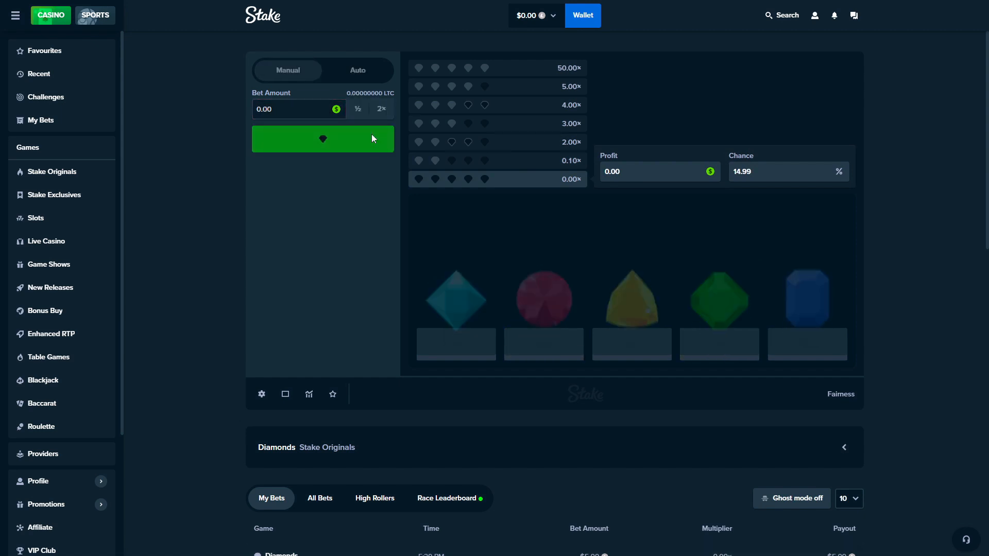
{"action": "left_click", "coordinate": [322, 139]}
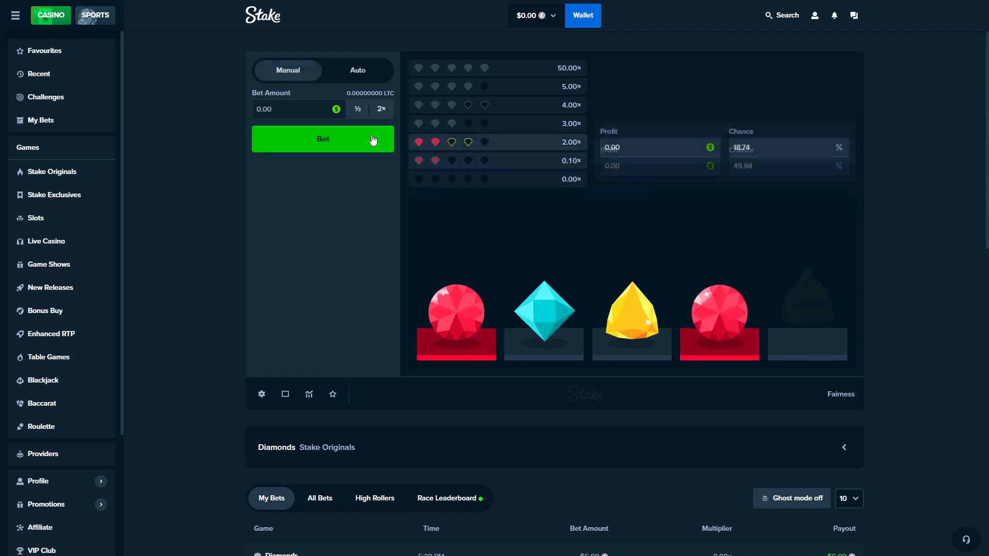
{"action": "left_click", "coordinate": [322, 139]}
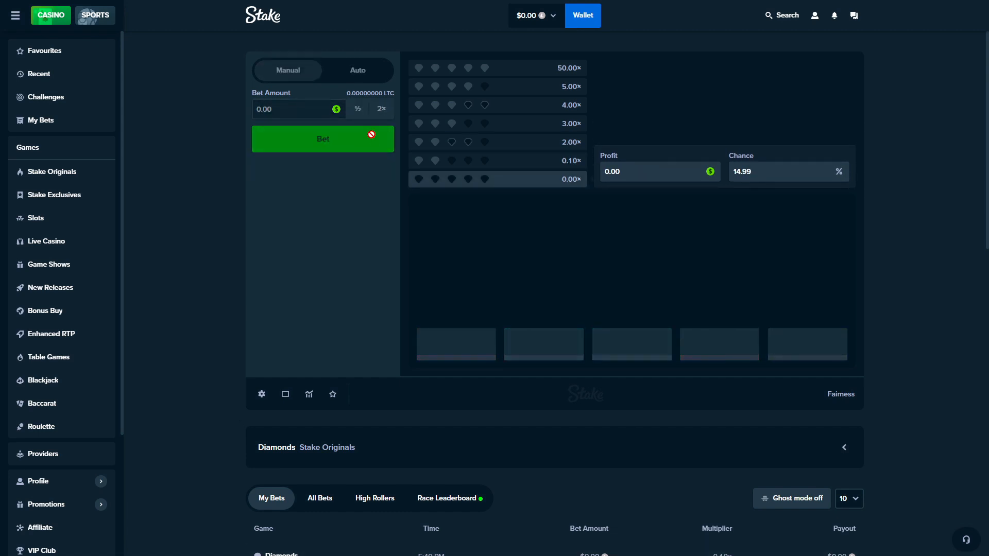
{"action": "left_click", "coordinate": [322, 139]}
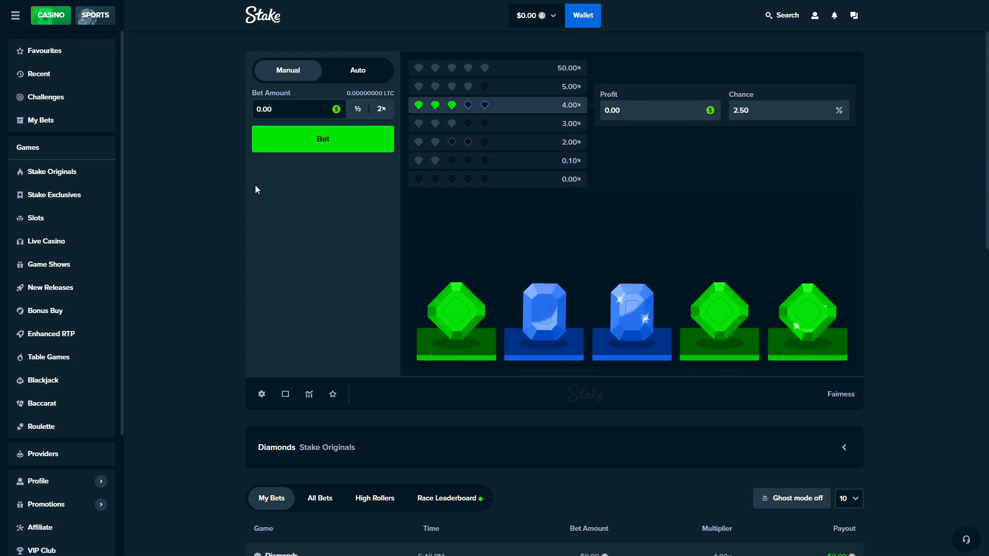
{"action": "left_click", "coordinate": [52, 172]}
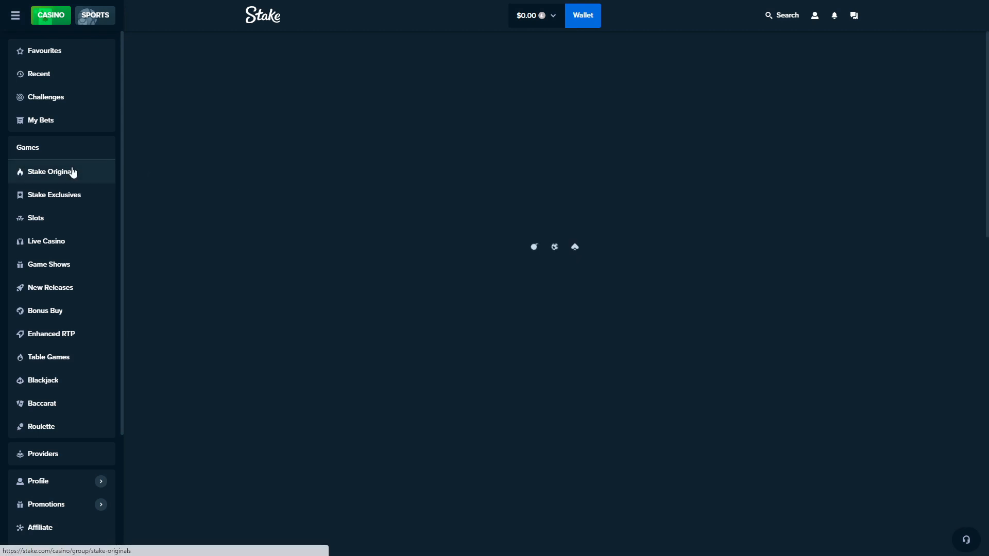
- Load the Stake Originals lobby listing all 18 in-house games
{"action": "left_click", "coordinate": [50, 172]}
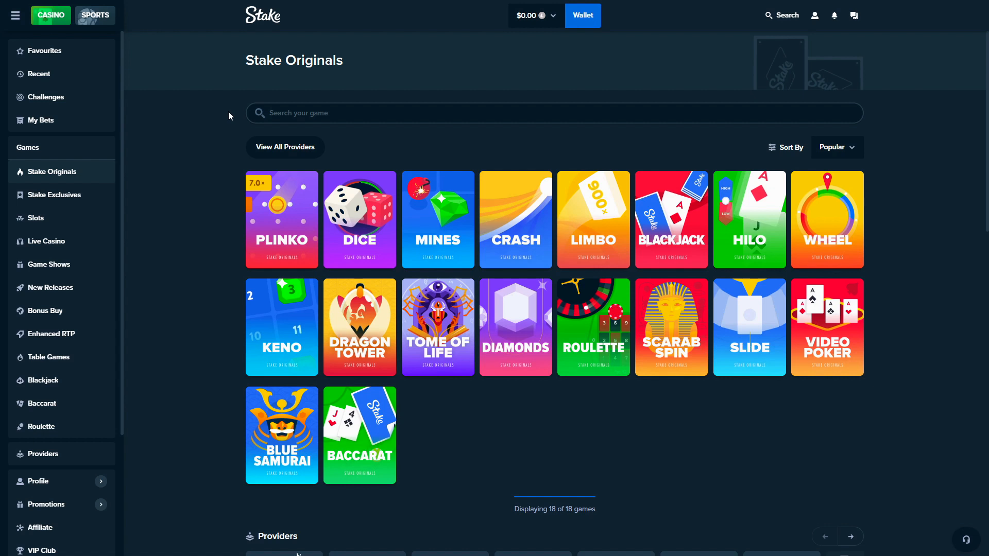
{"action": "mouse_move", "coordinate": [190, 145]}
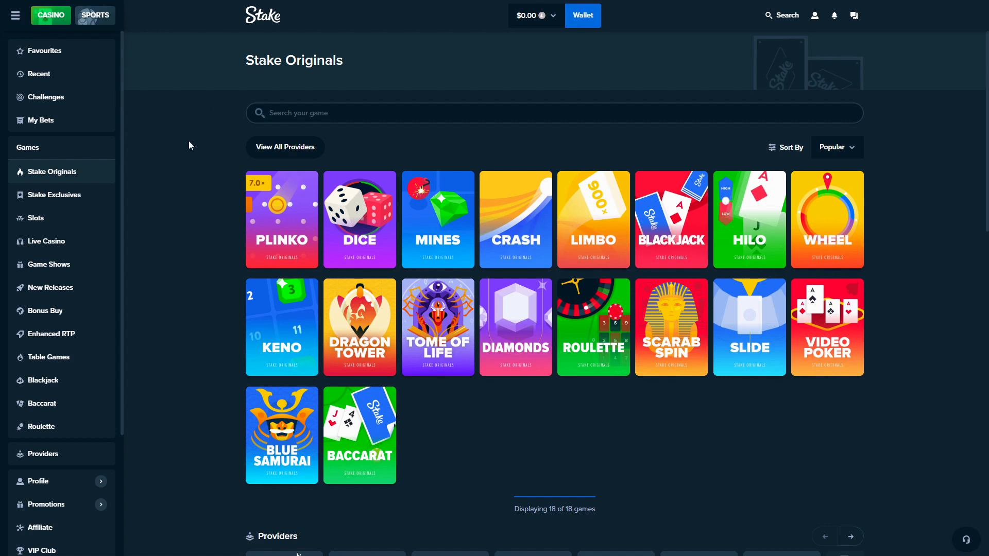